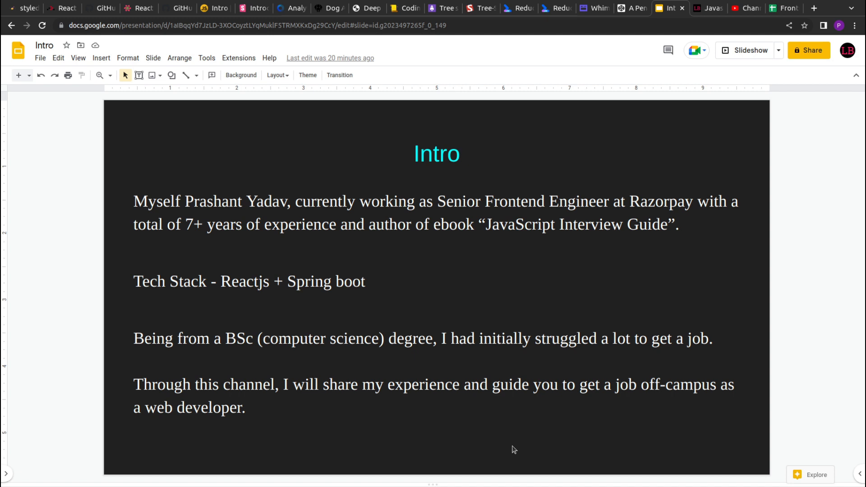
mouse_move(725, 63)
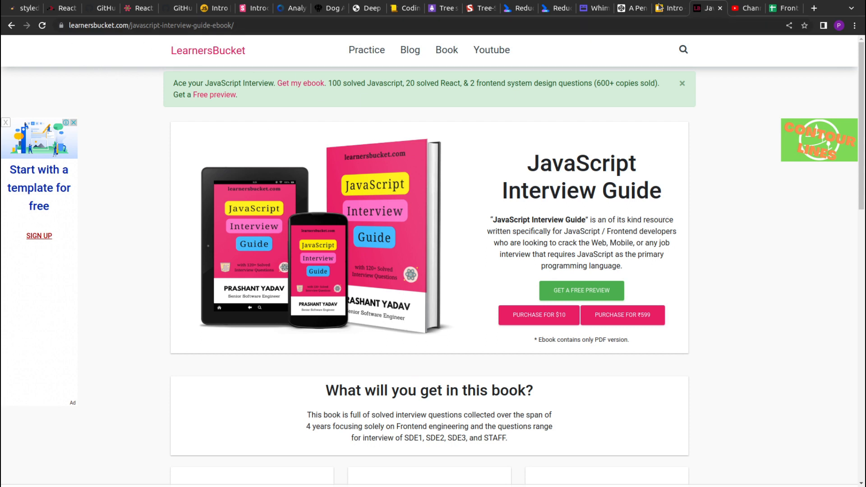
- Return to the Intro slide tab and deselect the Reactjs + Spring boot body text box
click(670, 8)
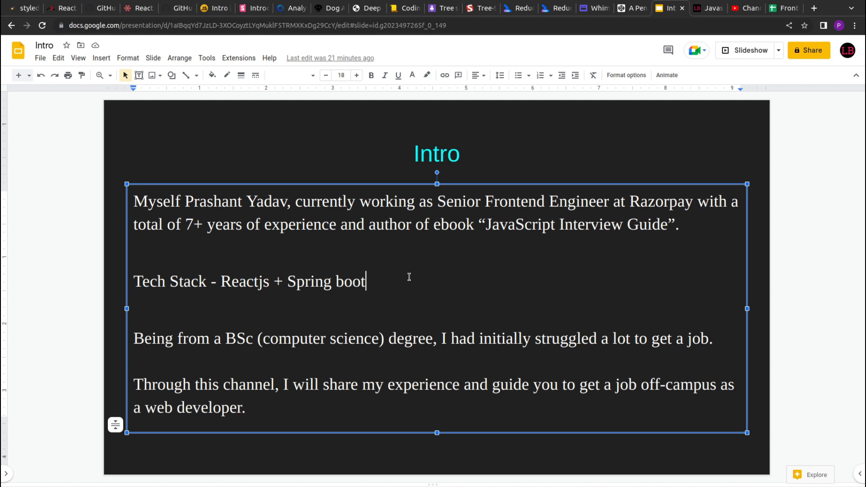
click(508, 444)
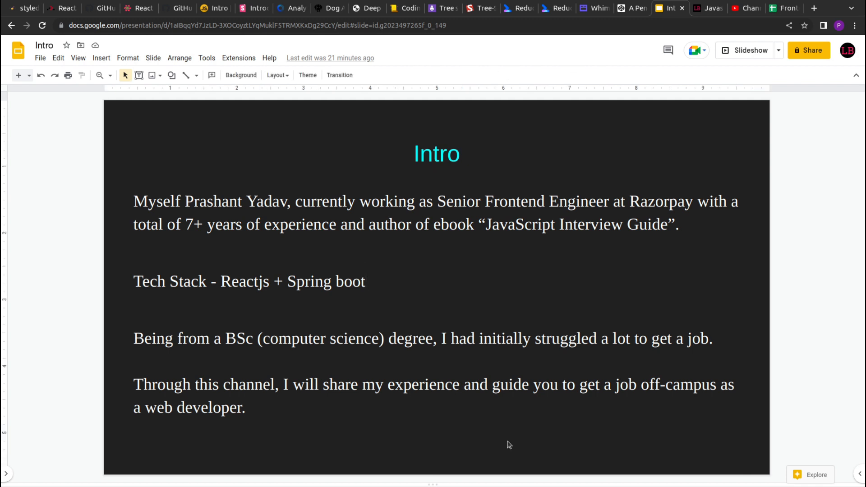